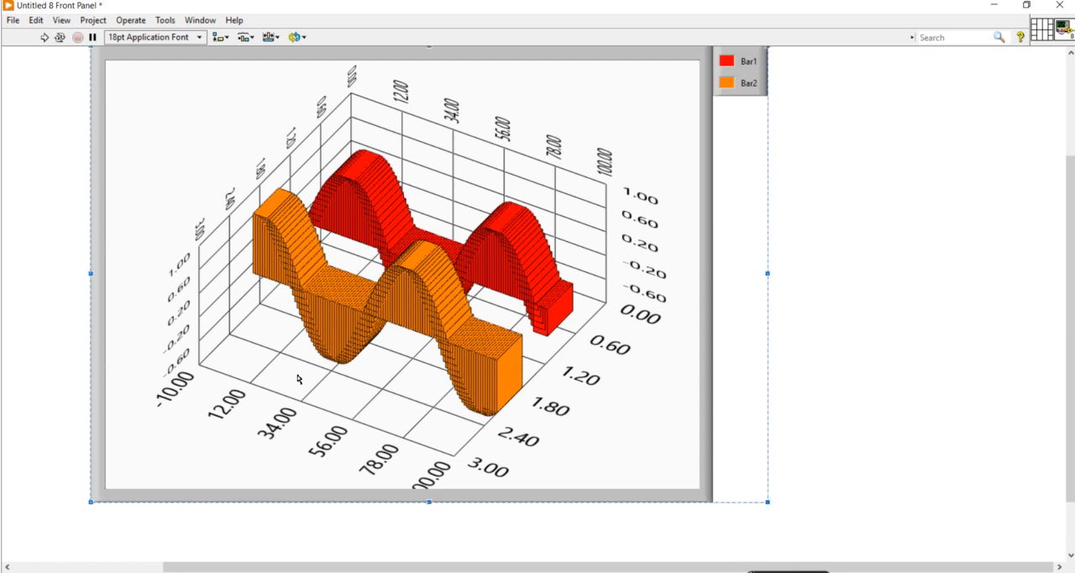
mouse_move(459, 307)
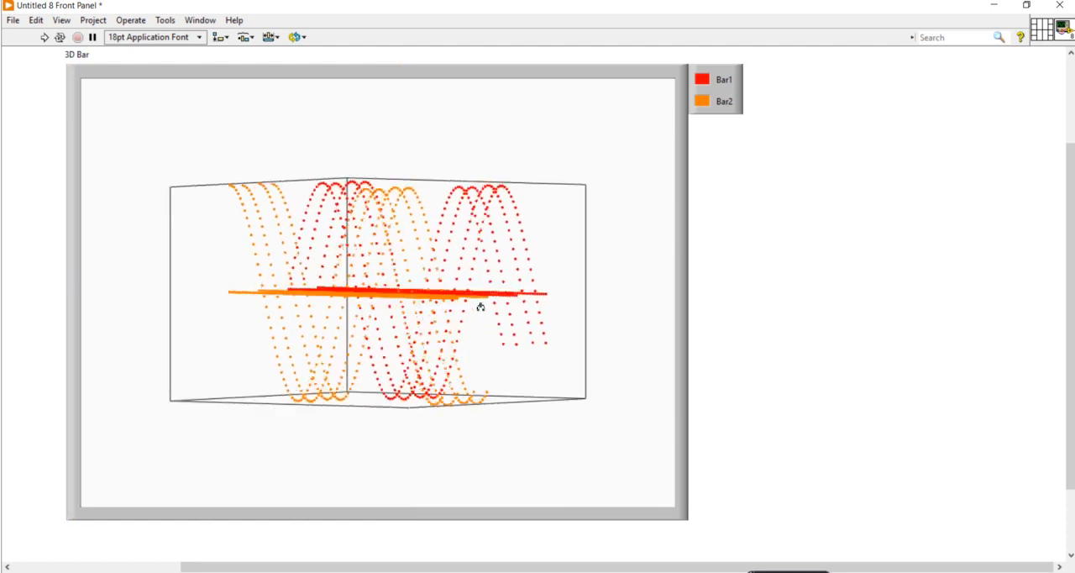
Rotate the sinusoidal 3D Bar graph to a front-on view, then bring up the Help menu.
left_click_drag(479, 307, 512, 326)
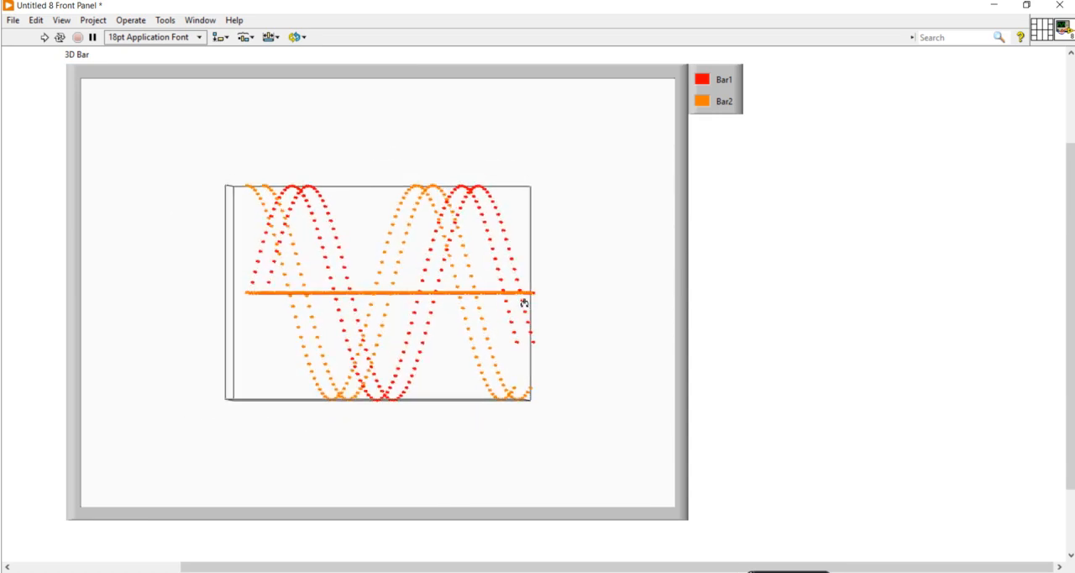
left_click(378, 292)
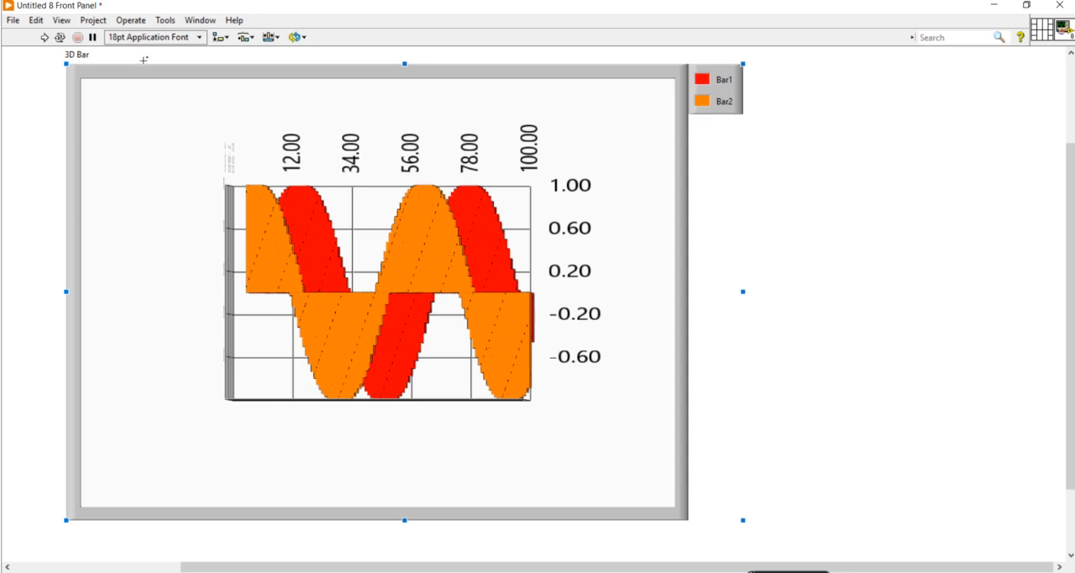
left_click(234, 19)
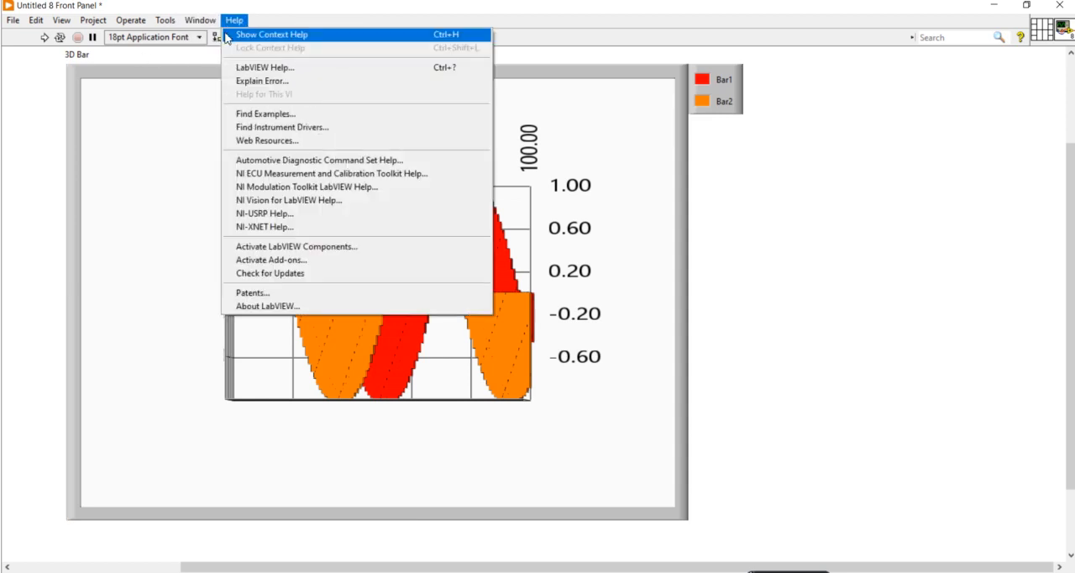
Create a new blank VI and browse Modern > Graph > 3D Graph for the Bar graph.
left_click(12, 20)
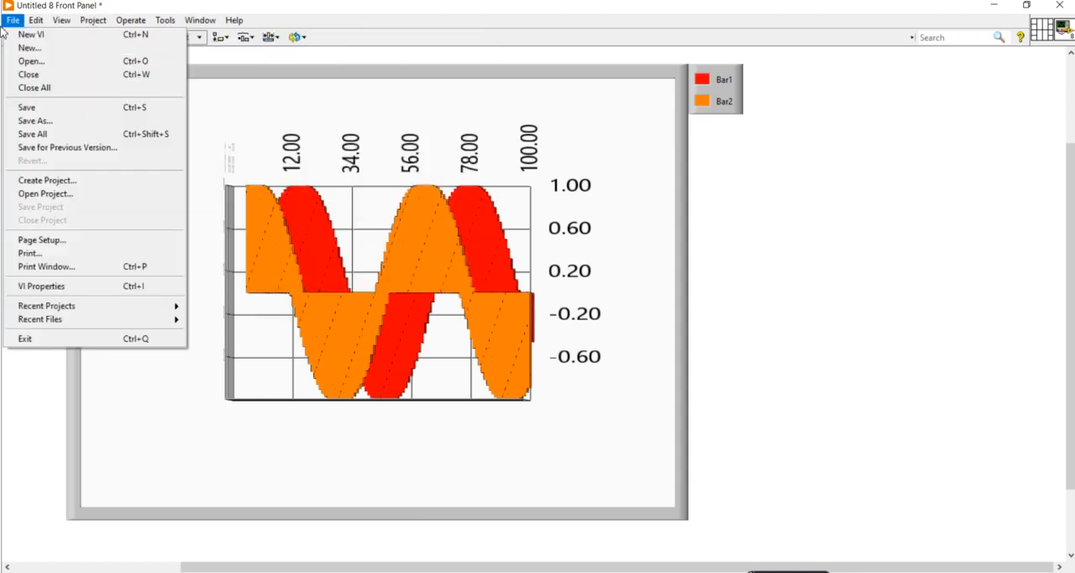
left_click(31, 35)
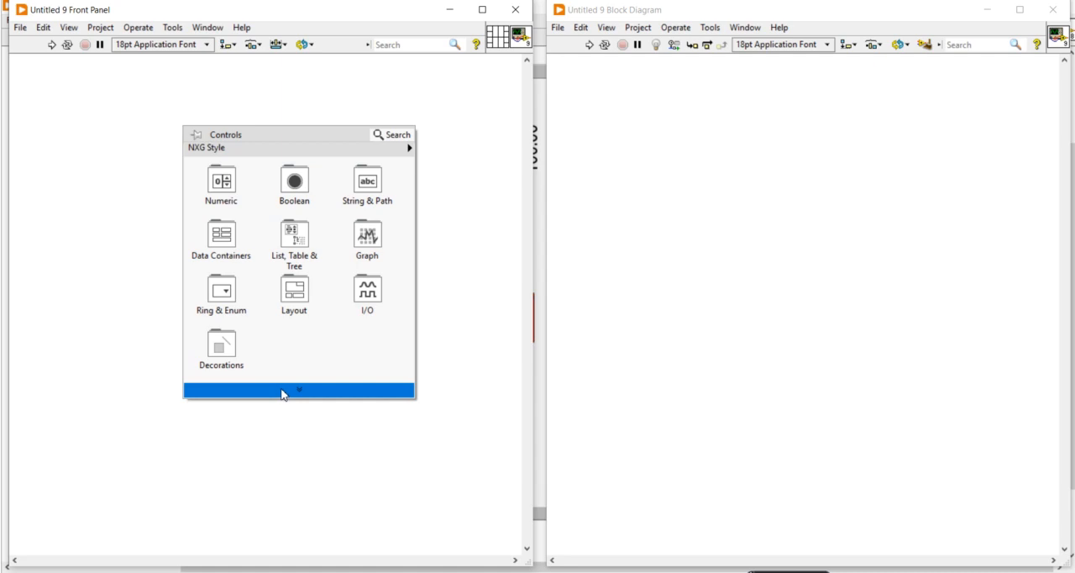
left_click(298, 389)
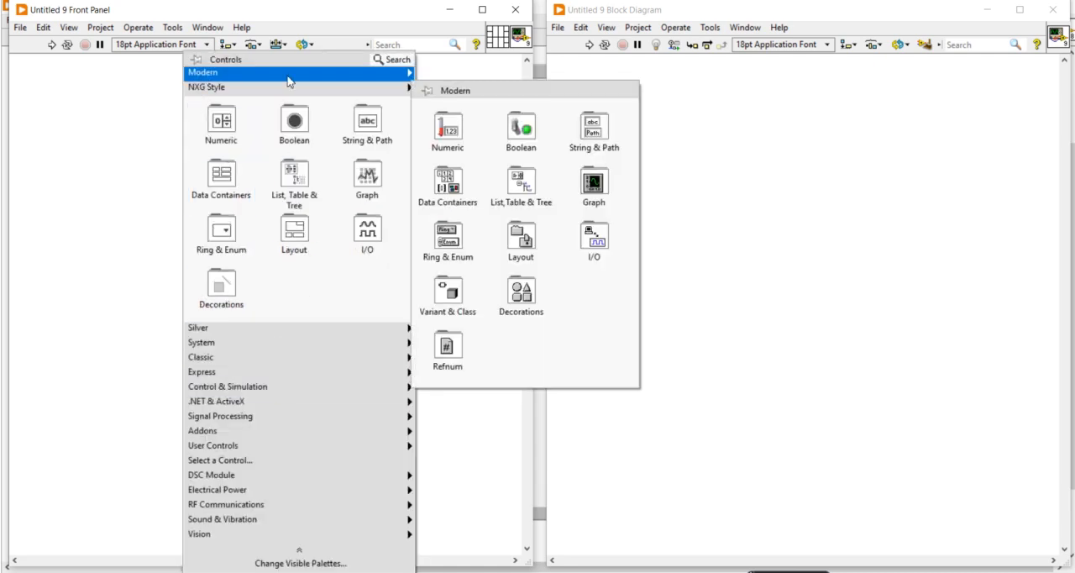
left_click(594, 185)
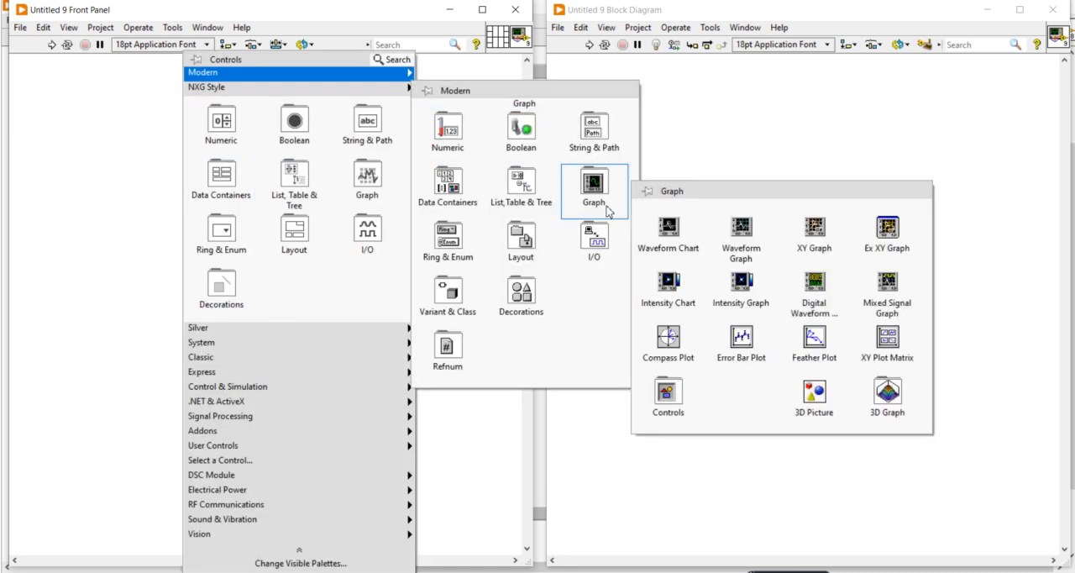
mouse_move(887, 397)
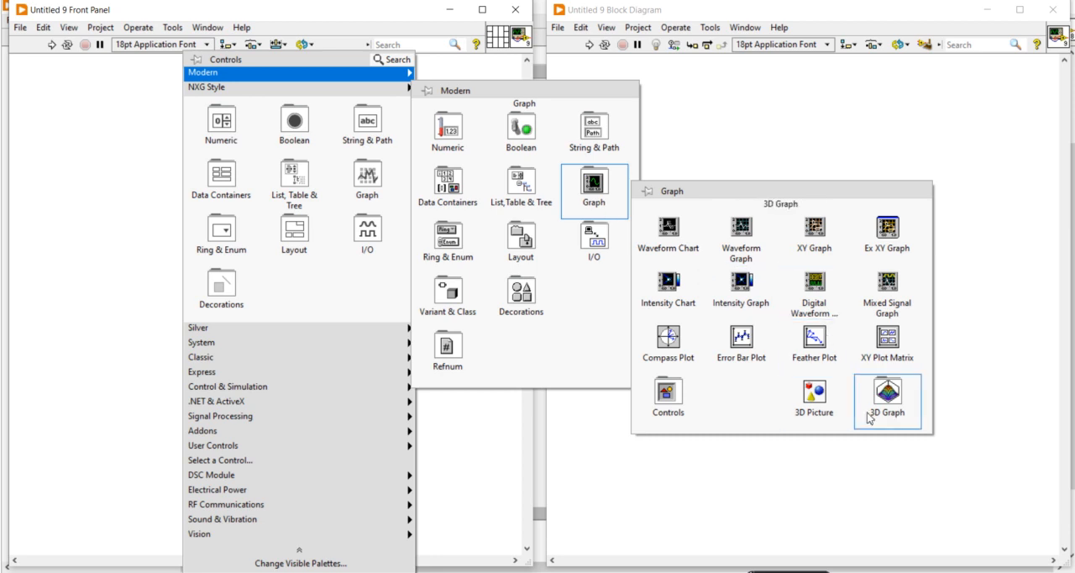
left_click(888, 394)
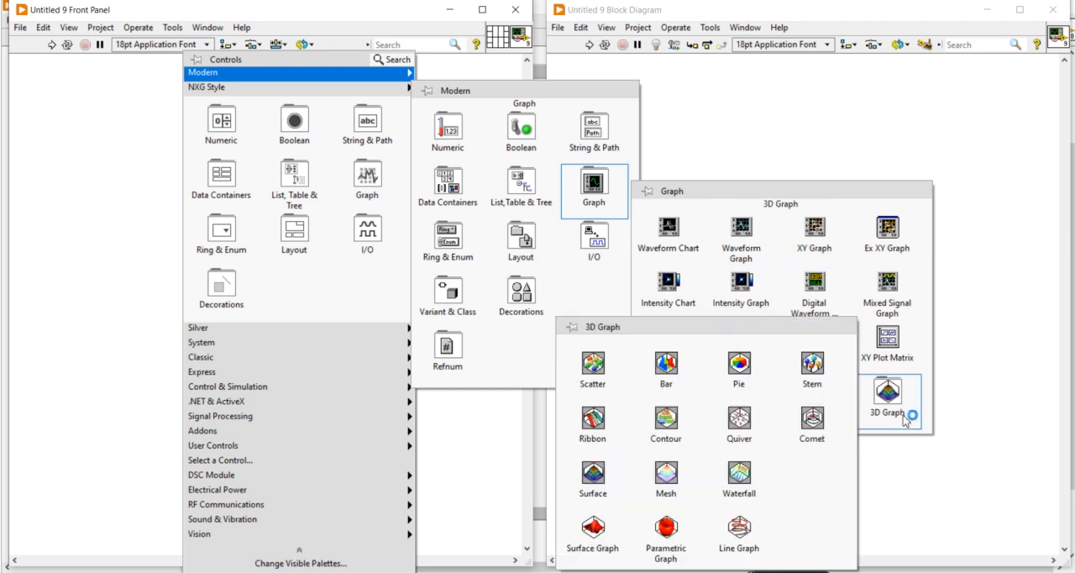
mouse_move(666, 369)
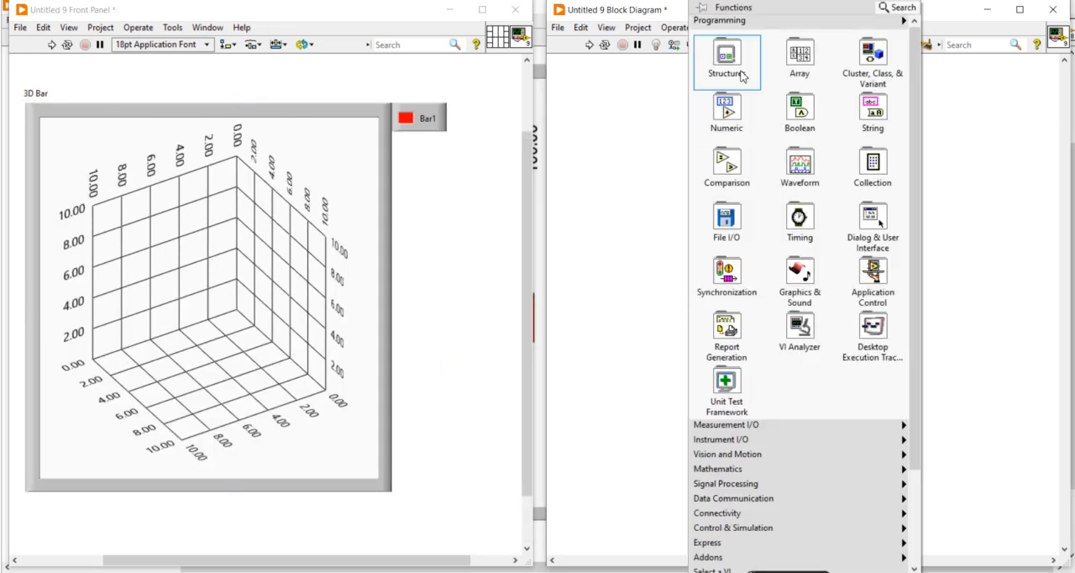
Place an array constant from Programming > Array and stretch it into a 7-by-3 grid.
left_click(726, 273)
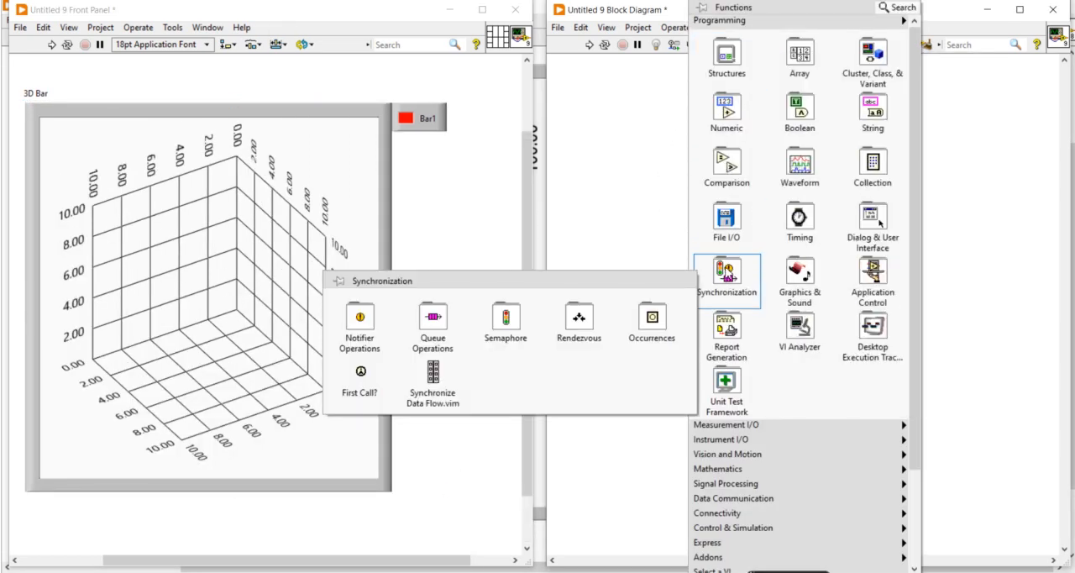
left_click(727, 169)
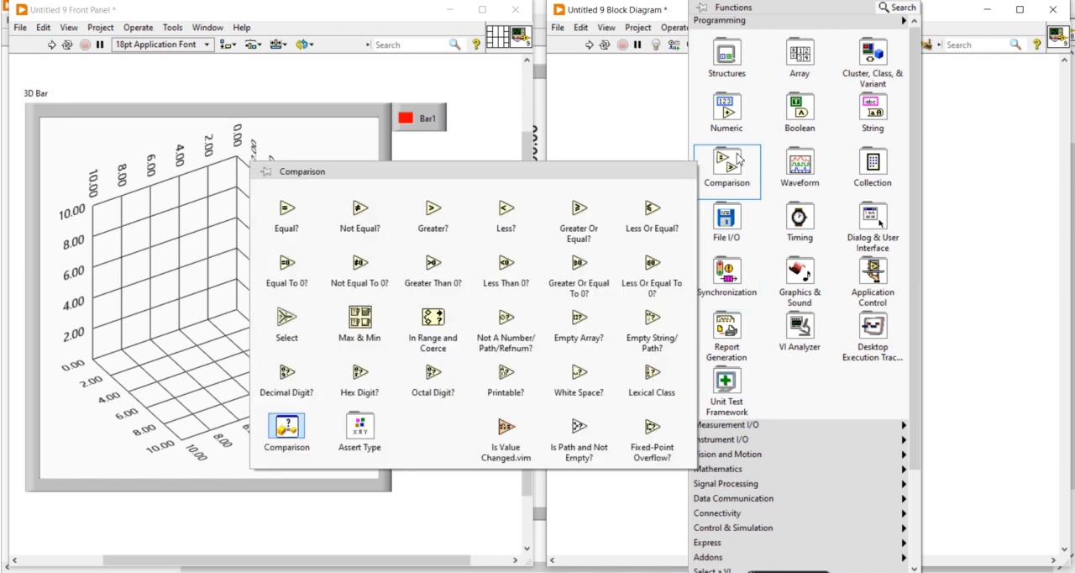
left_click(726, 114)
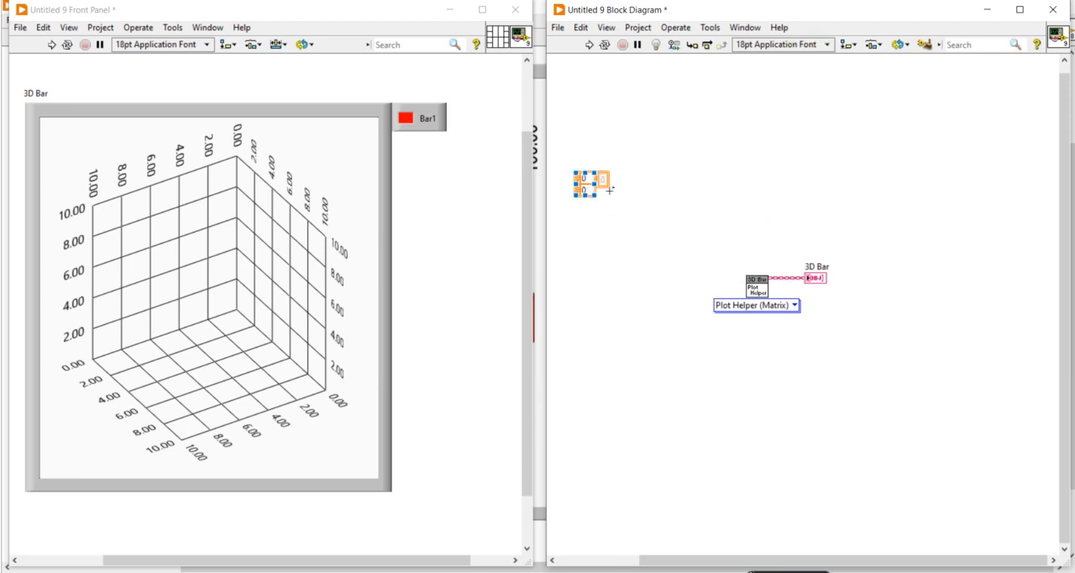
left_click_drag(605, 193, 671, 214)
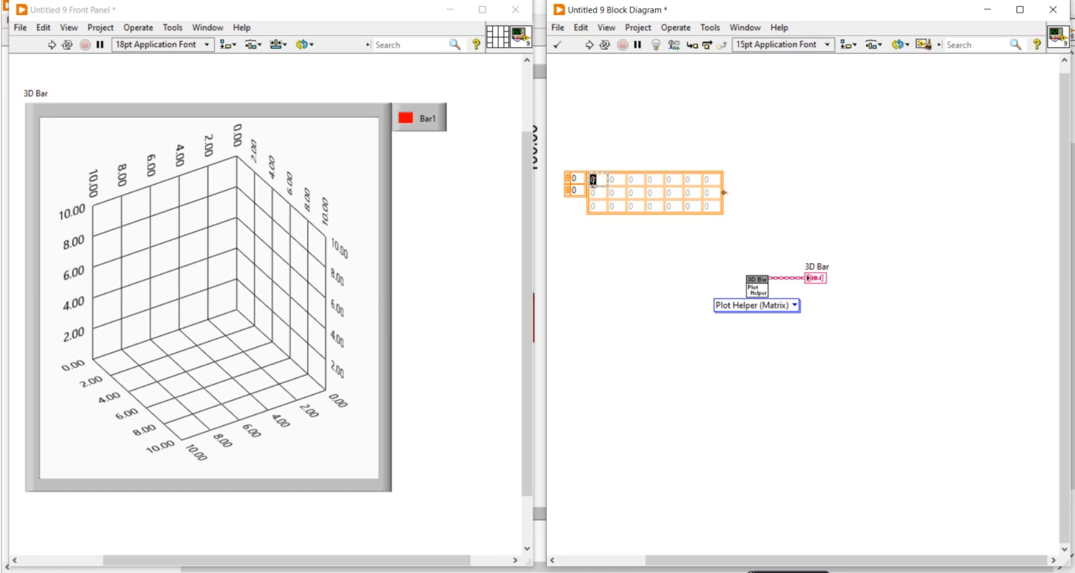
Enter first-row values 3, 4 and 5 into the array constant's elements.
type("3")
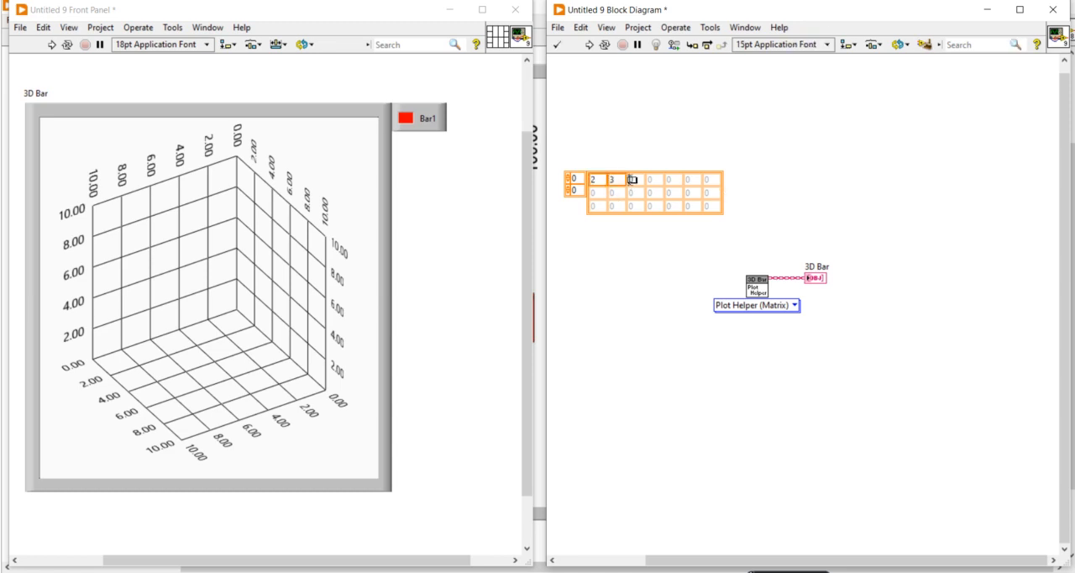
type("4")
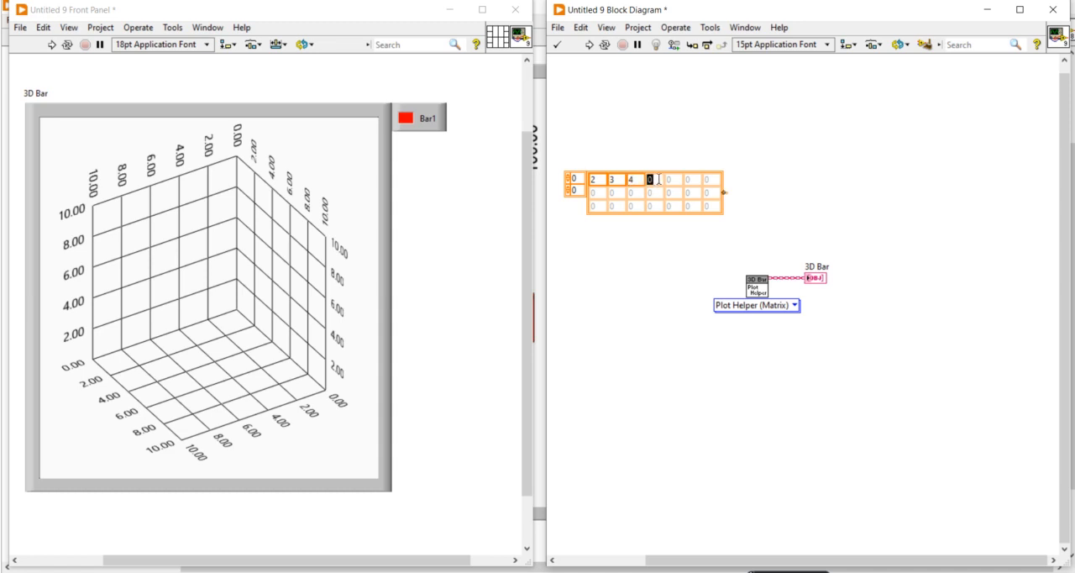
type("5")
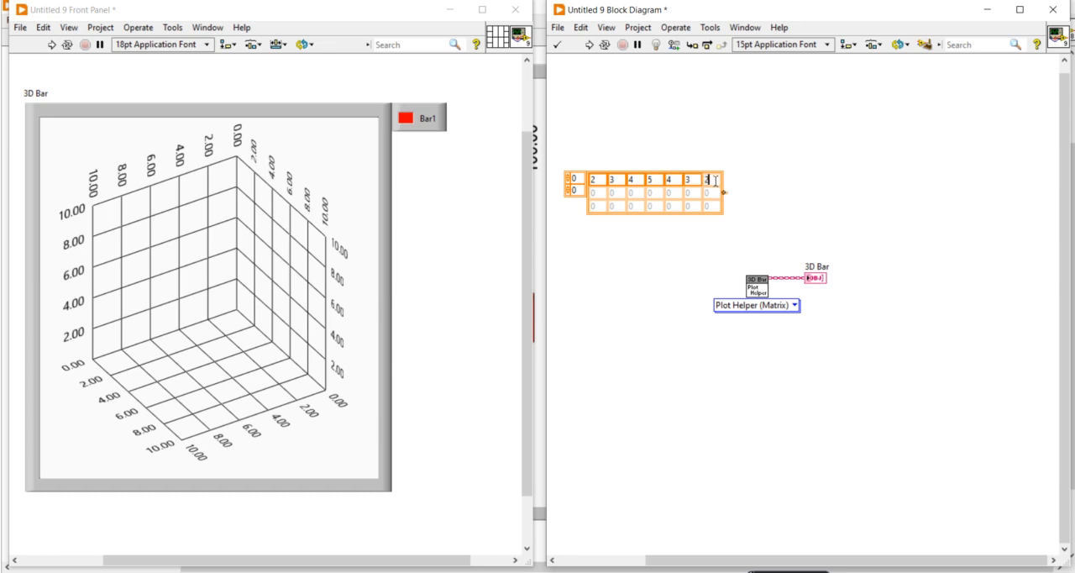
left_click(592, 192)
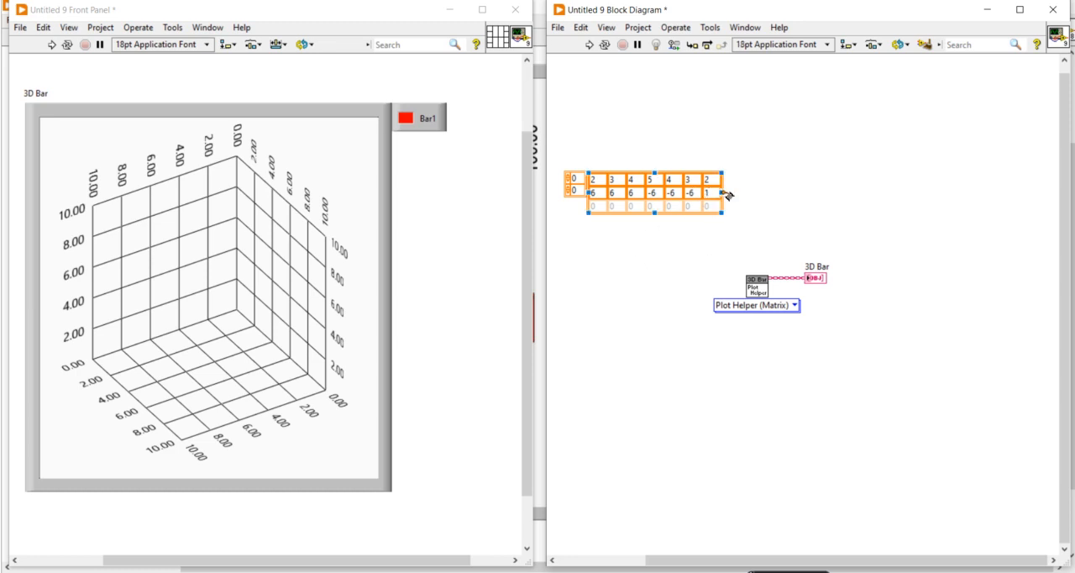
Wire the array constant to Plot Helper.vi's z matrix terminal.
left_click_drag(721, 193, 748, 285)
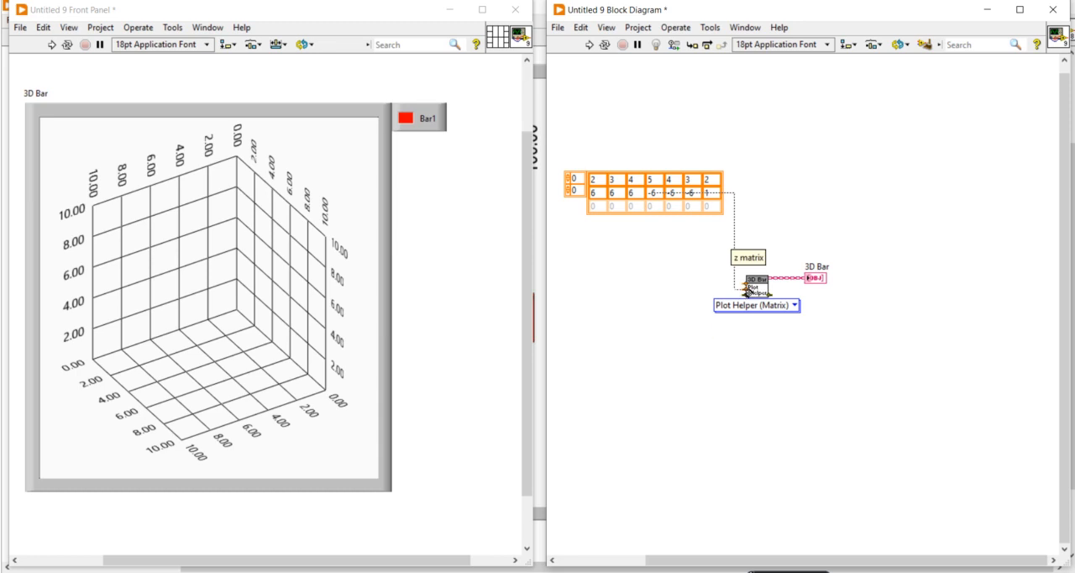
right_click(748, 278)
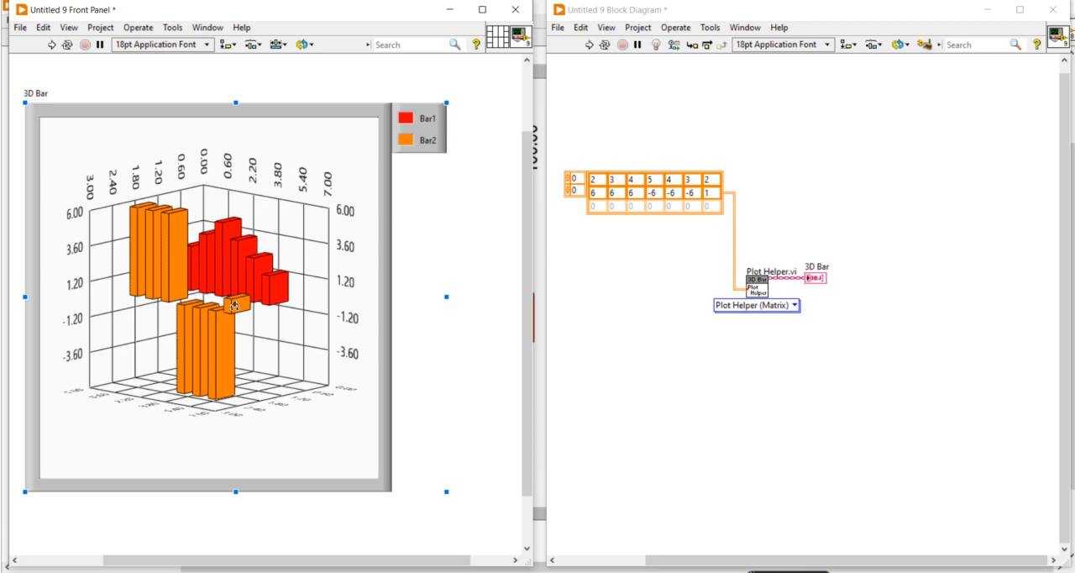
Rotate the 3D Bar graph front-on, back into perspective, then to another angle.
left_click_drag(235, 304, 166, 253)
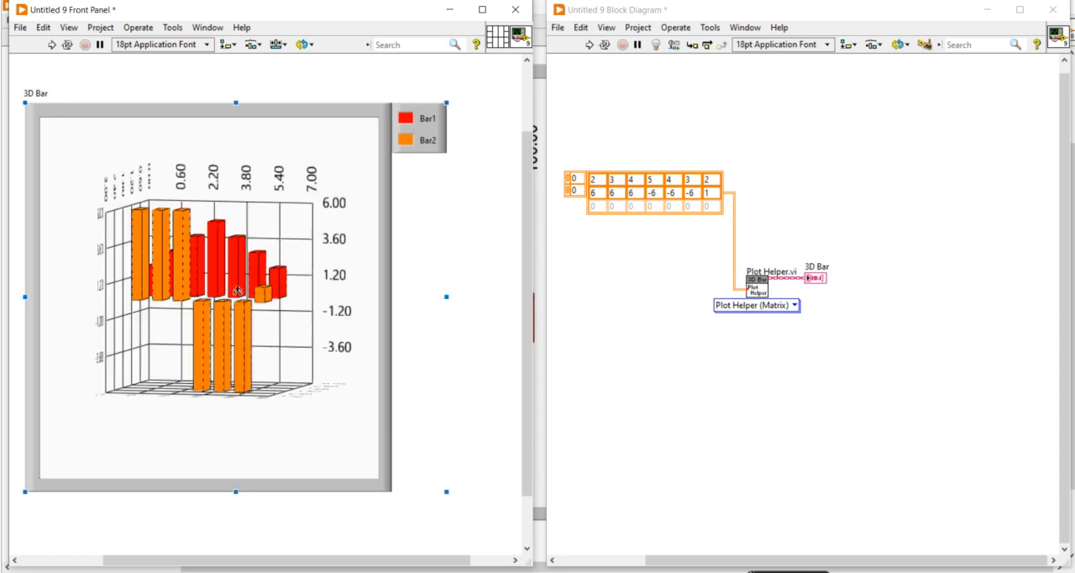
left_click_drag(235, 290, 260, 307)
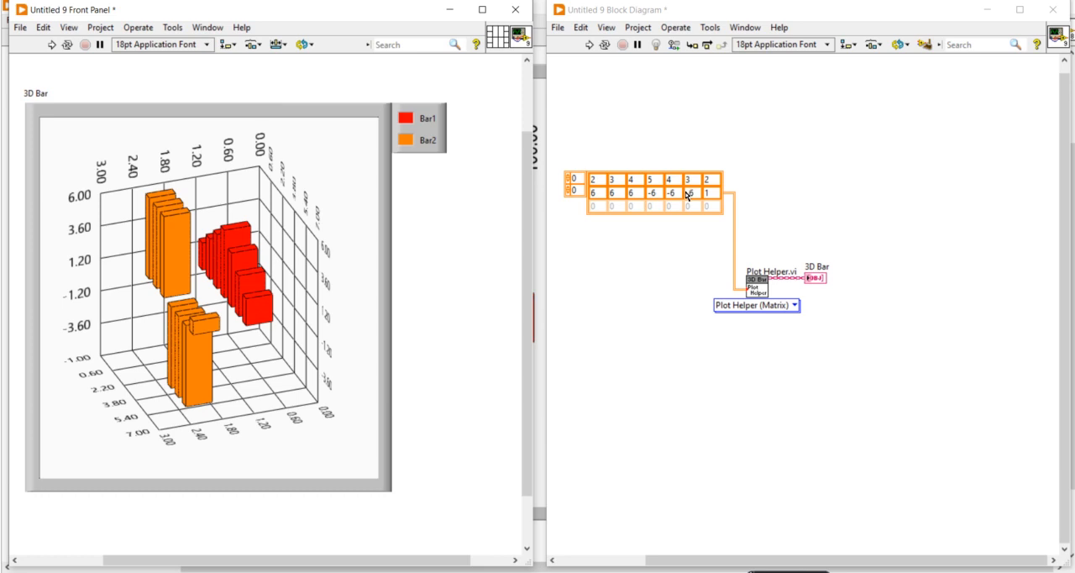
left_click_drag(210, 294, 147, 410)
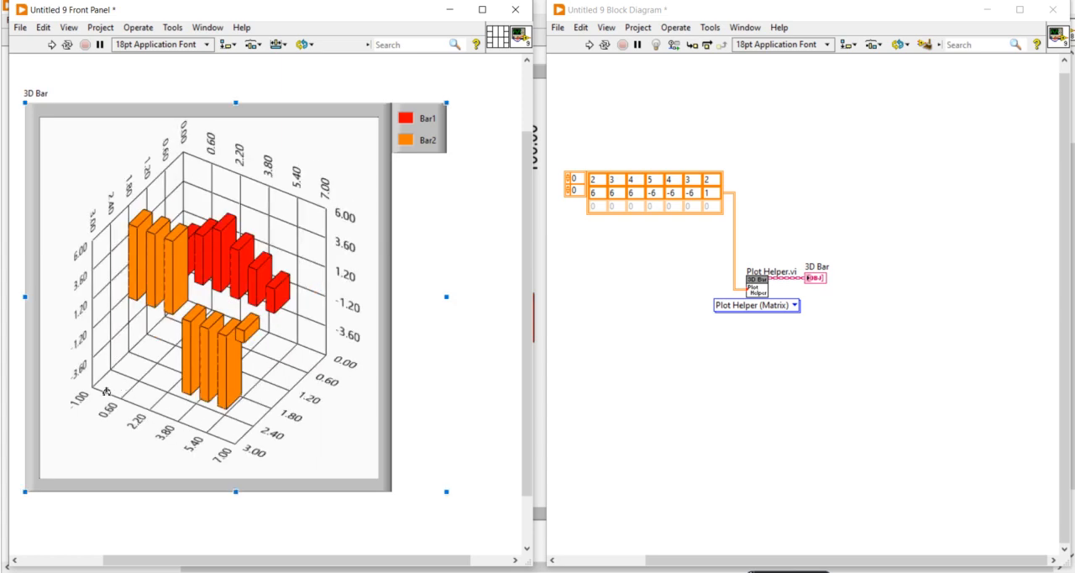
mouse_move(225, 411)
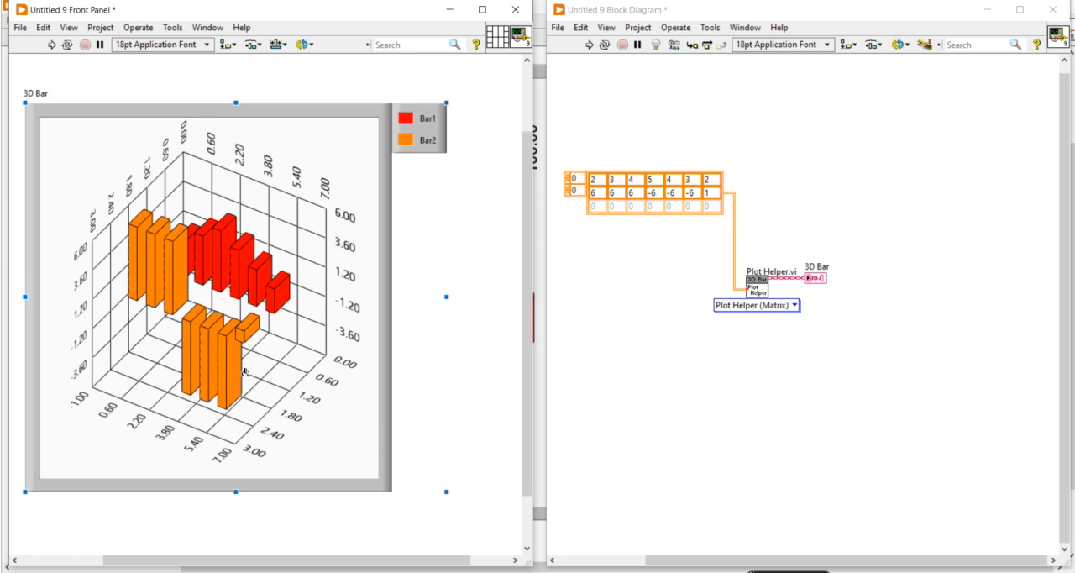
mouse_move(560, 150)
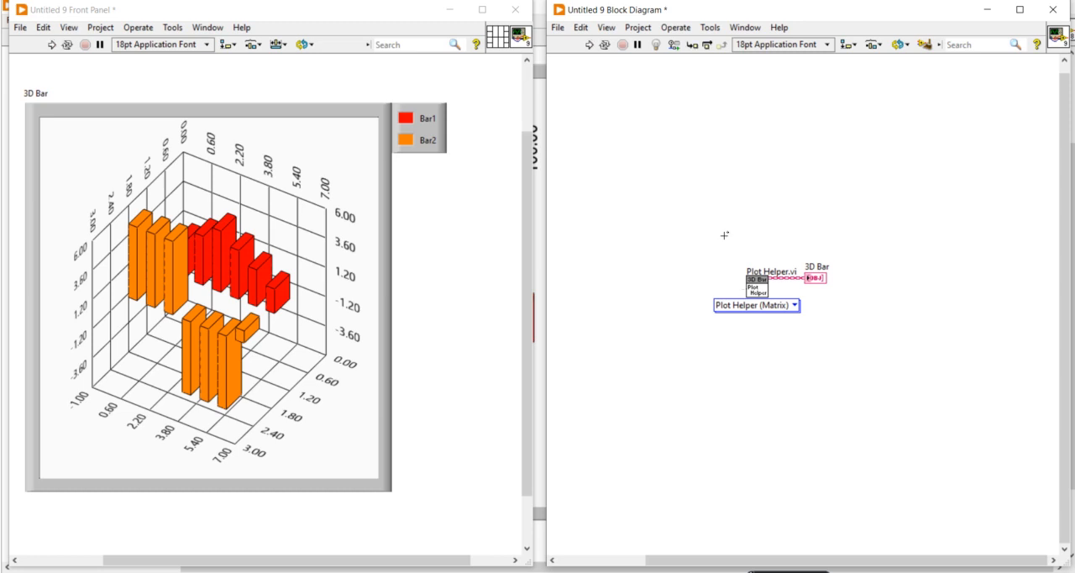
Bring up the diagram functions palette and browse Structures for a For Loop.
right_click(724, 235)
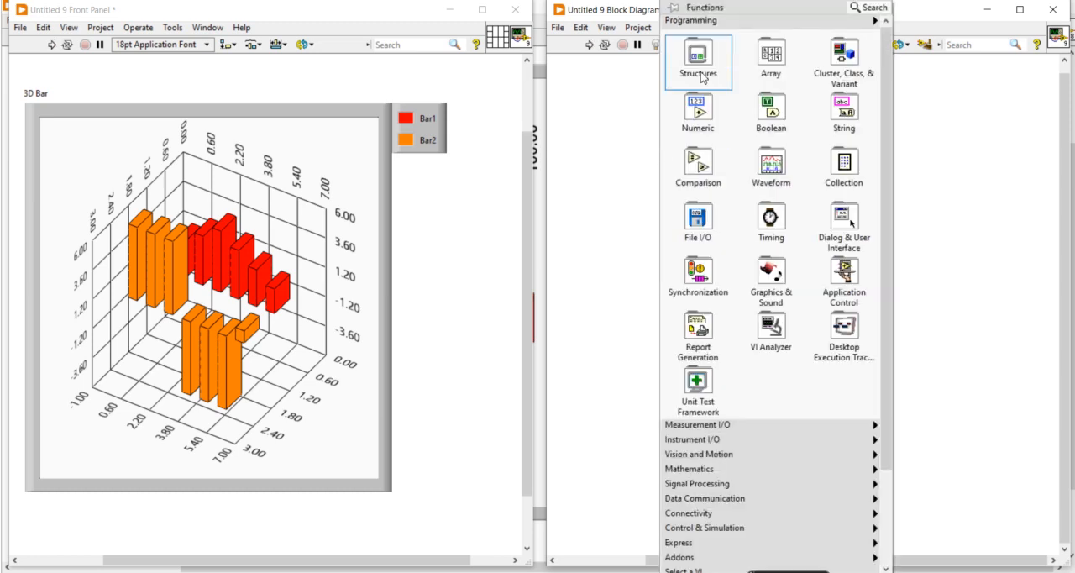
left_click(756, 281)
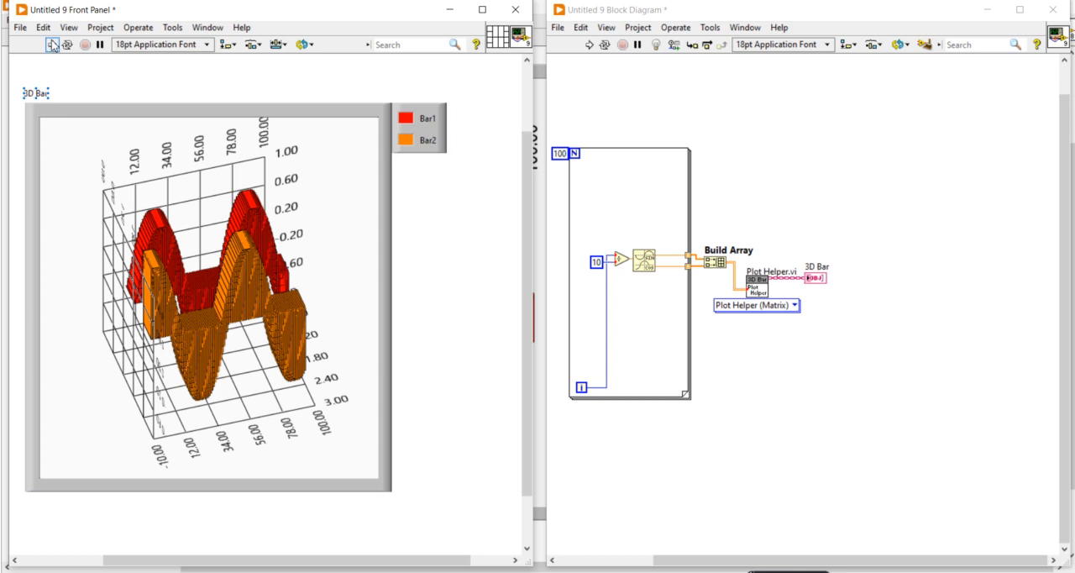
Select the 3D Bar graph on the front panel to view the sinusoidal bars.
left_click(235, 294)
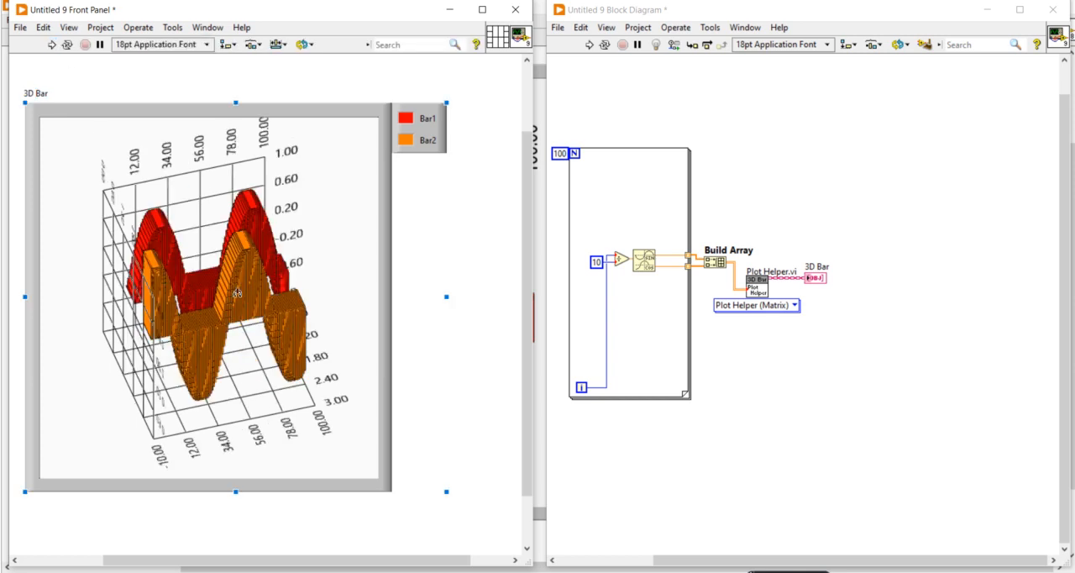